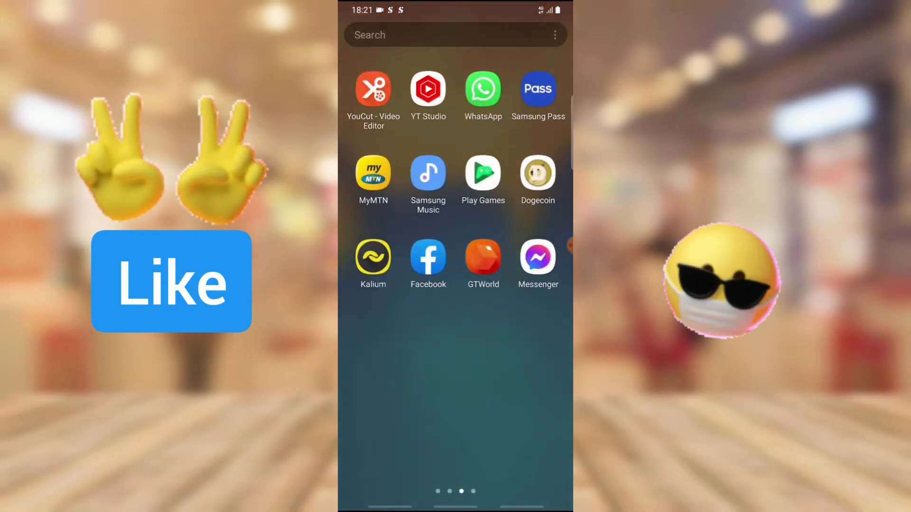
# Step: Launch YouCut, start a new project and pick the 1:01 screen-recording clip
pyautogui.click(373, 89)
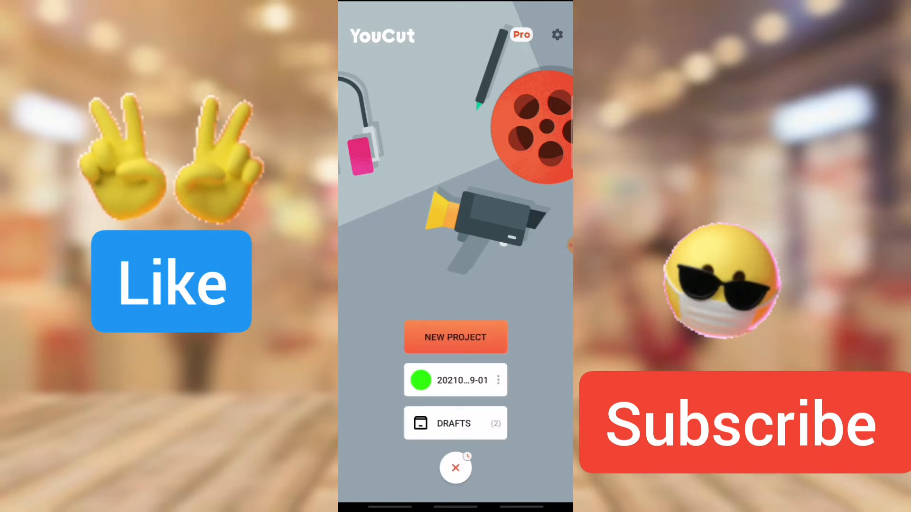
pyautogui.click(455, 337)
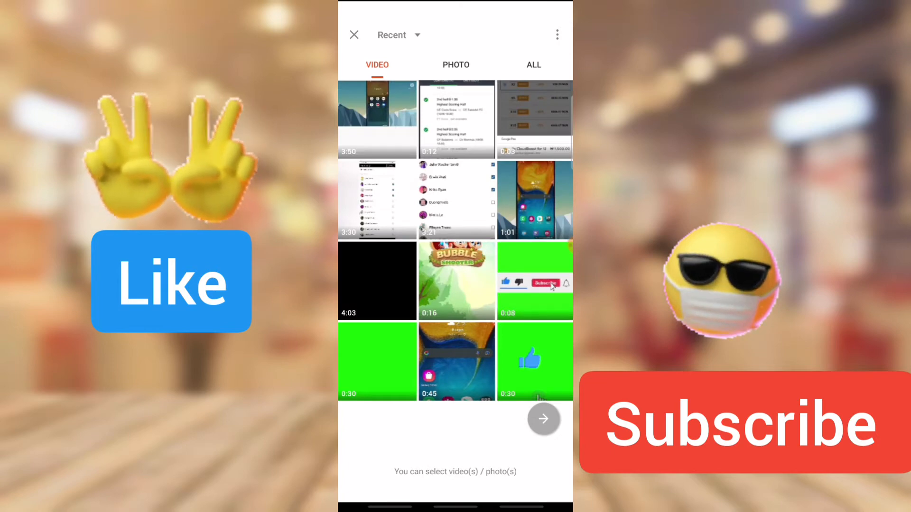
pyautogui.click(534, 200)
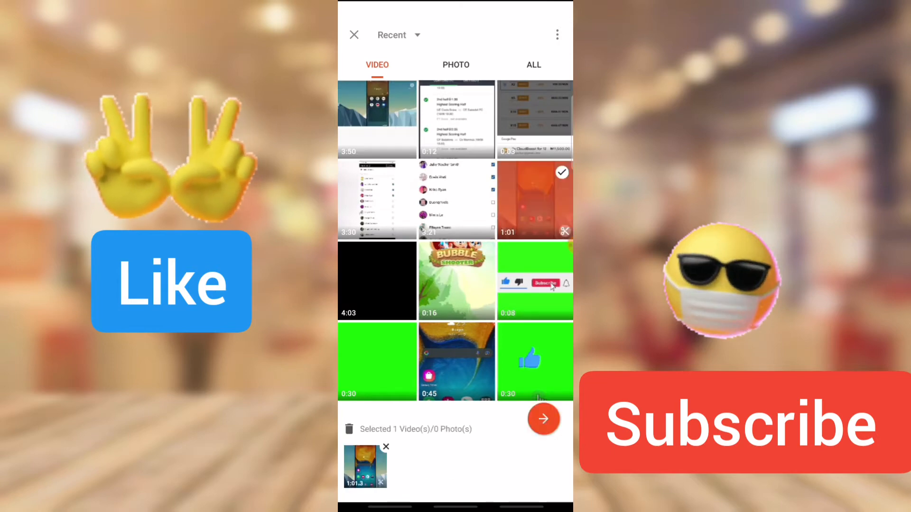
# Step: Import the selected 1:01 clip into the project
pyautogui.click(544, 419)
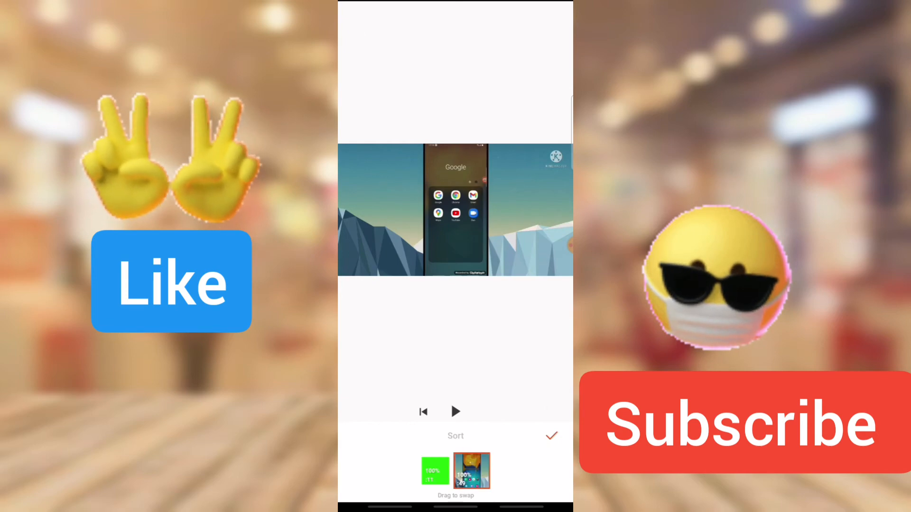
# Step: Accept the clip order to return to the editing timeline
pyautogui.click(552, 437)
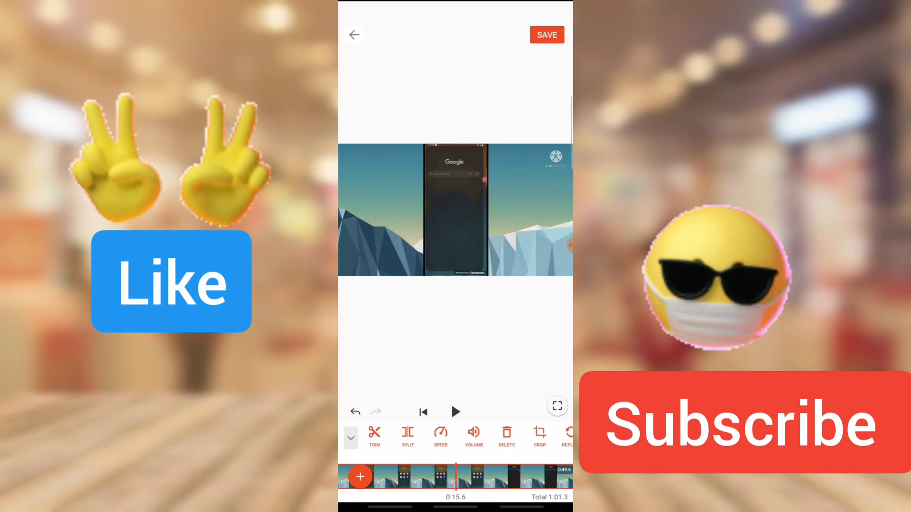
# Step: Split the screen recording near 0:13.3 and select the new piece
pyautogui.click(407, 433)
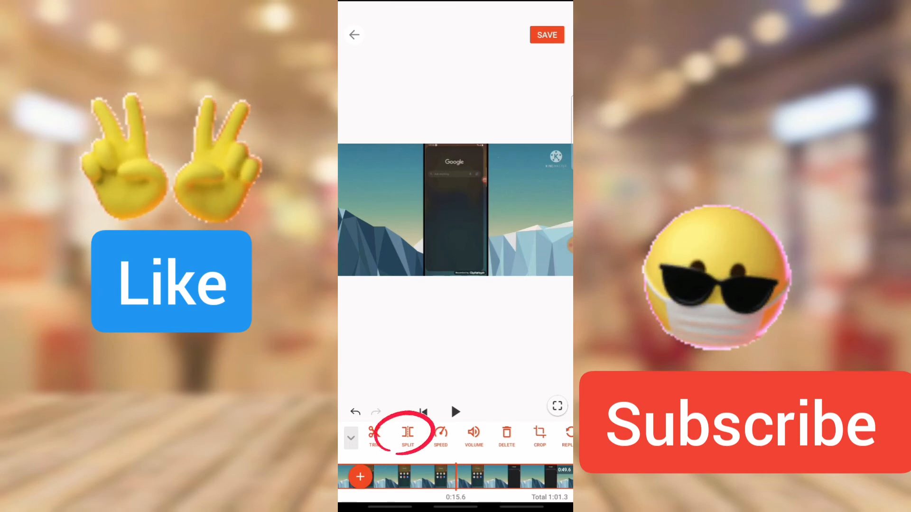
pyautogui.click(408, 434)
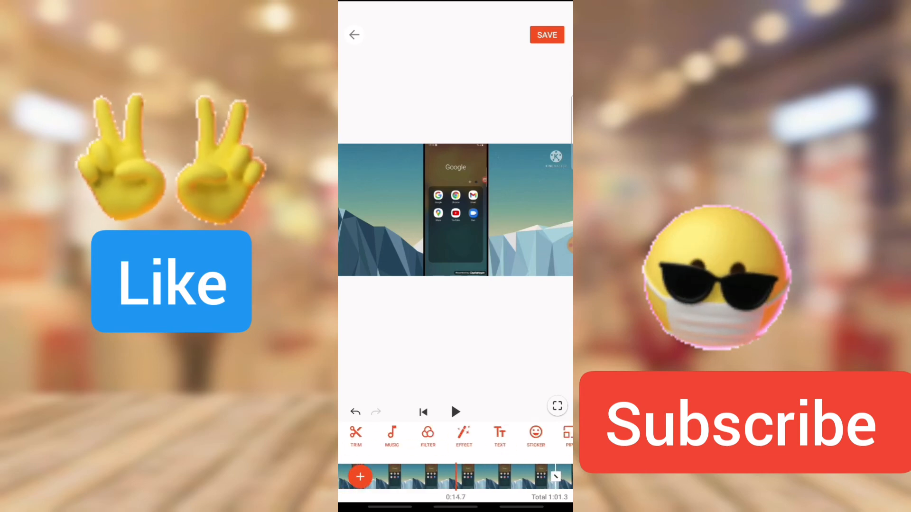
pyautogui.click(454, 481)
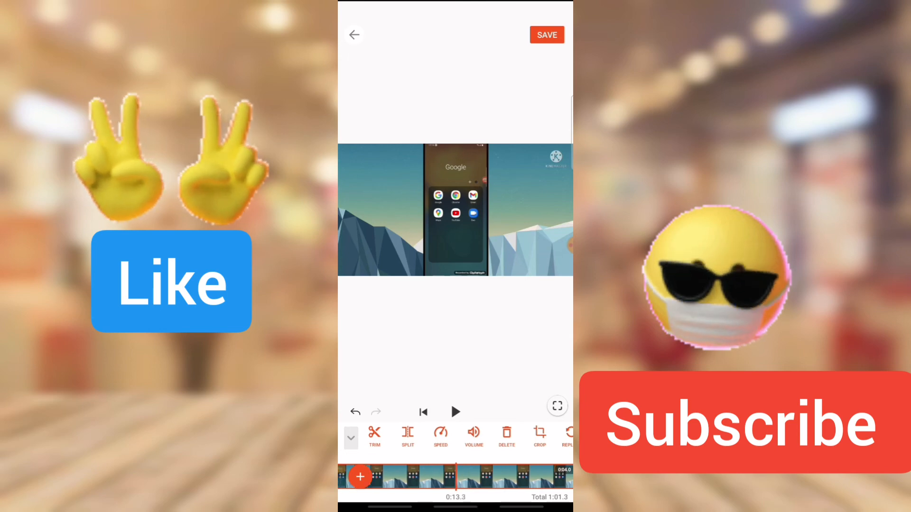